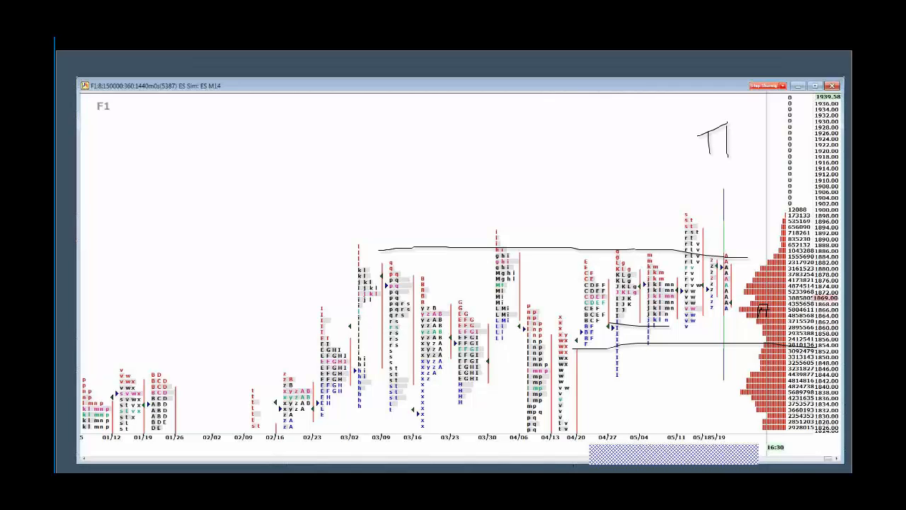
# Step: Draw a short pen line at the recent high on the daily ES profile chart
pyautogui.moveTo(726, 131); pyautogui.dragTo(733, 149)
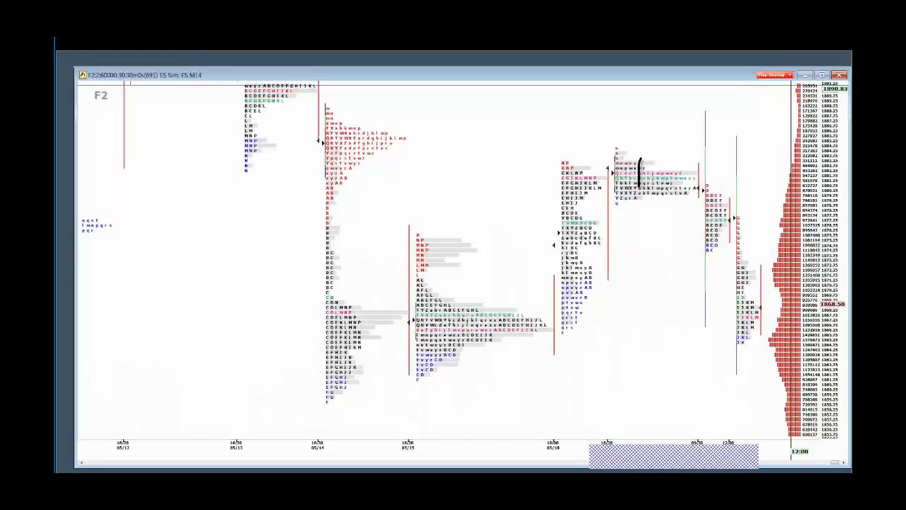
pyautogui.moveTo(641, 177)
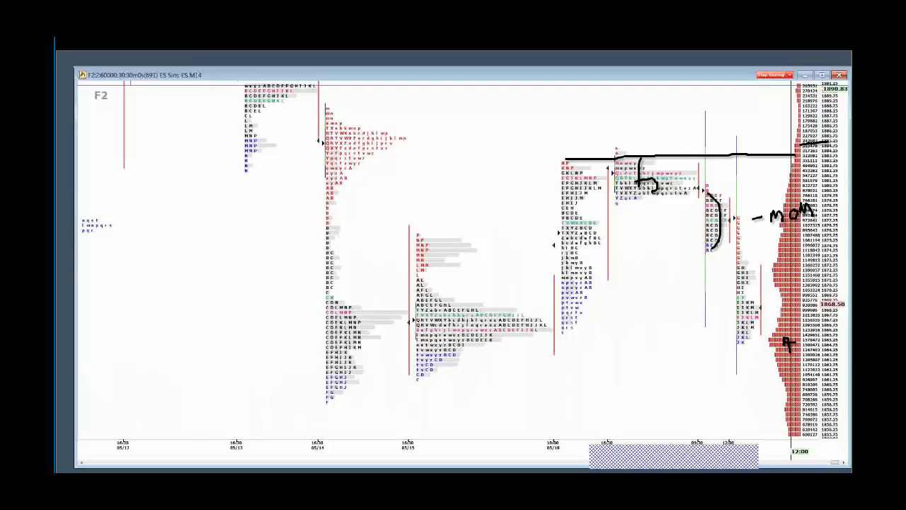
# Step: Pen a small 'mom' note above the recent highs on the 30-minute ES chart
pyautogui.moveTo(581, 113); pyautogui.dragTo(563, 106)
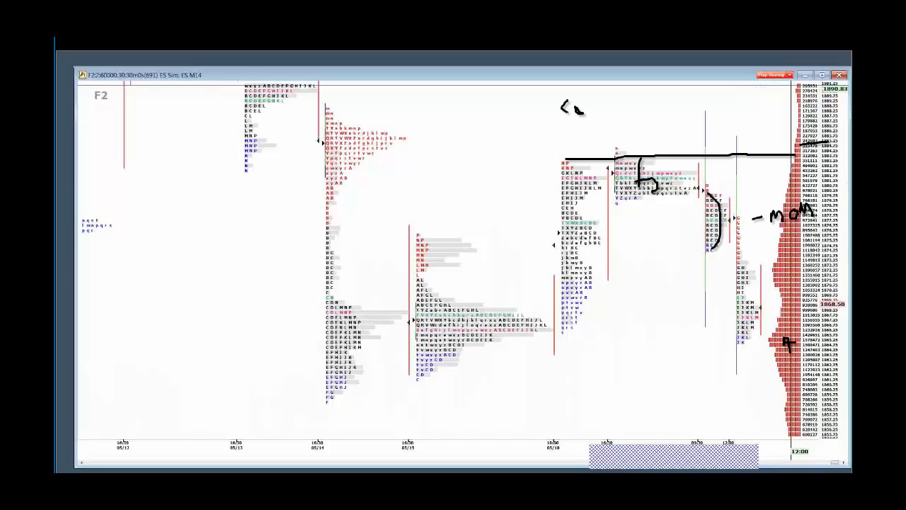
pyautogui.moveTo(579, 109); pyautogui.dragTo(597, 105)
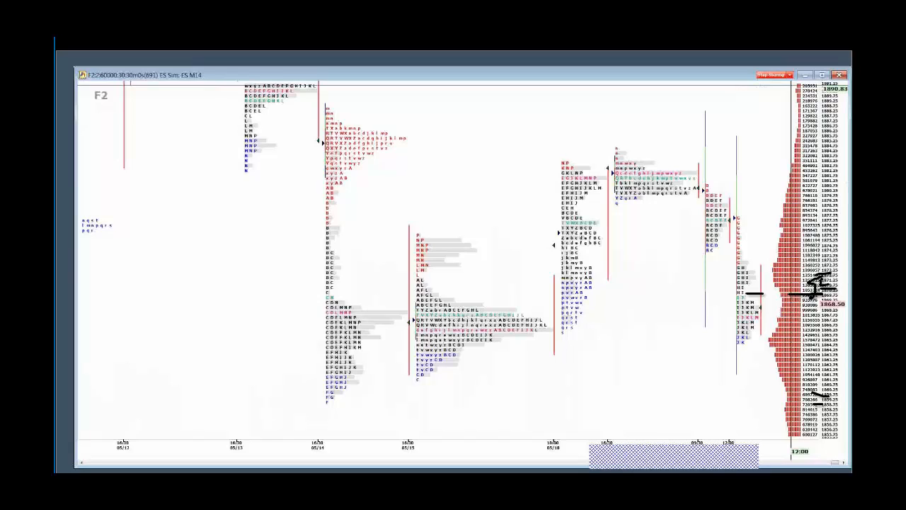
pyautogui.moveTo(839, 283)
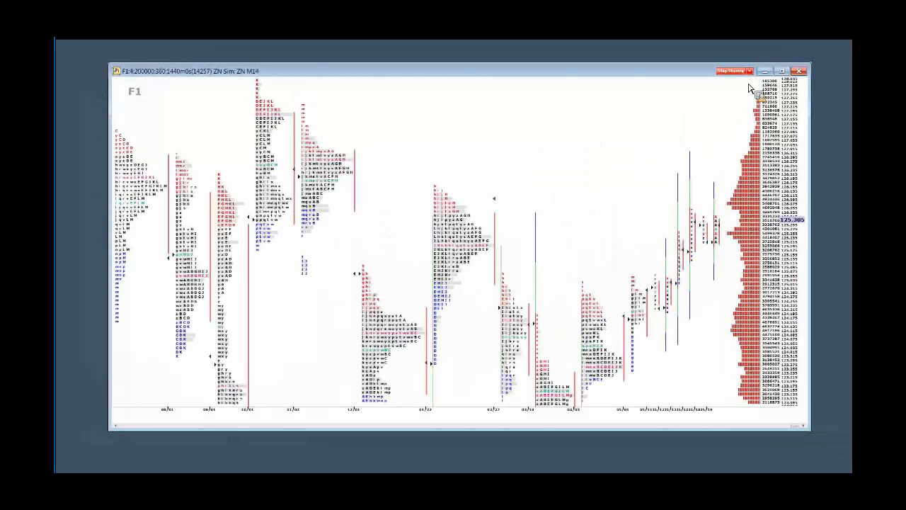
pyautogui.moveTo(768, 95)
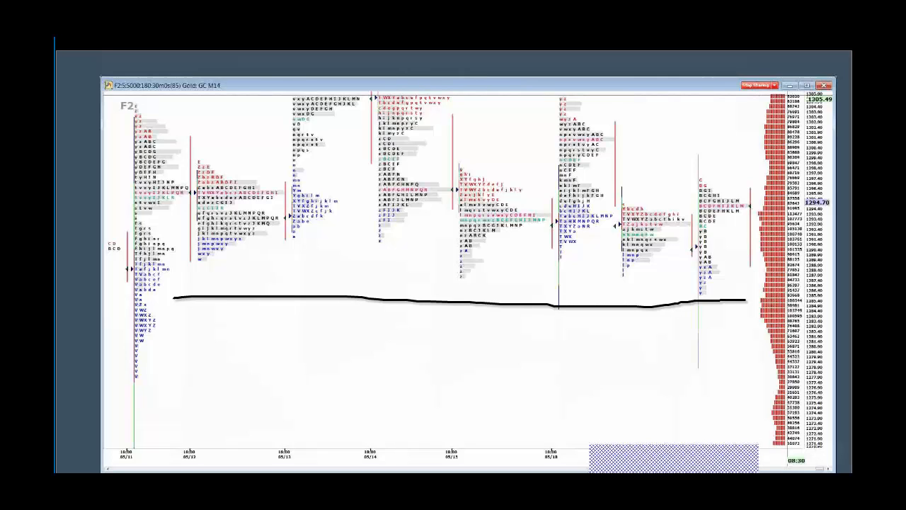
pyautogui.write('5')
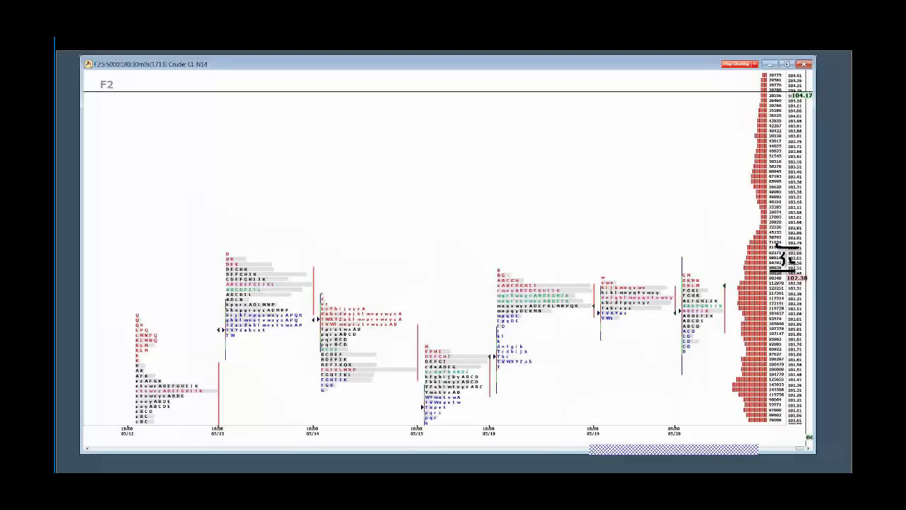
pyautogui.moveTo(792, 257)
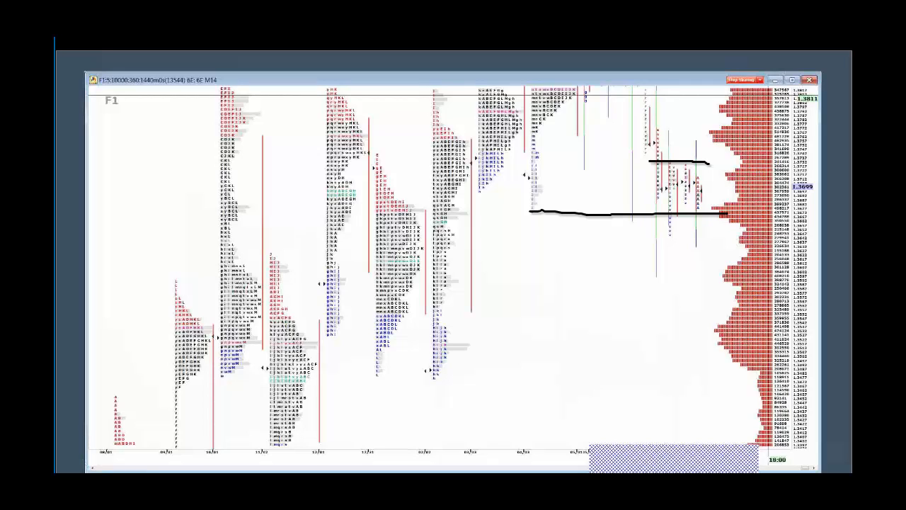
# Step: Draw a curved arc over the 6E M14 volume bulge between the two levels
pyautogui.moveTo(754, 135); pyautogui.dragTo(768, 213)
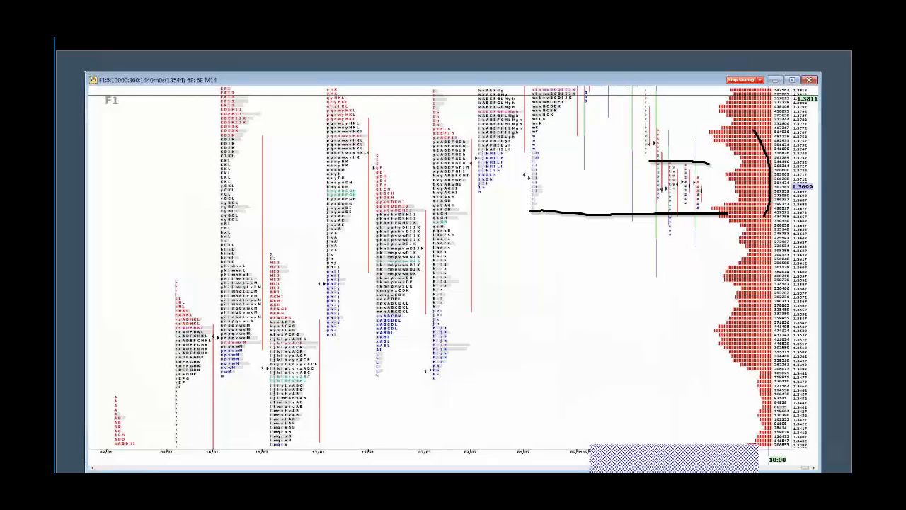